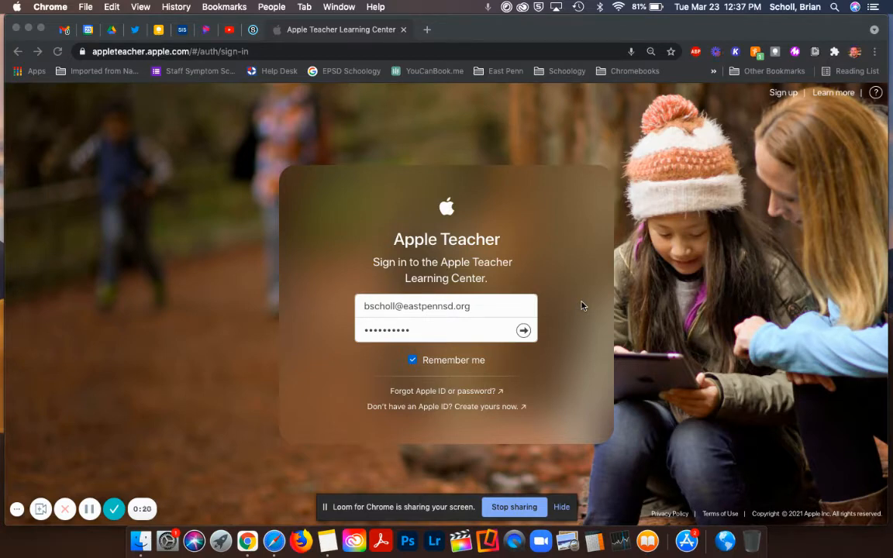
mouse_move(564, 314)
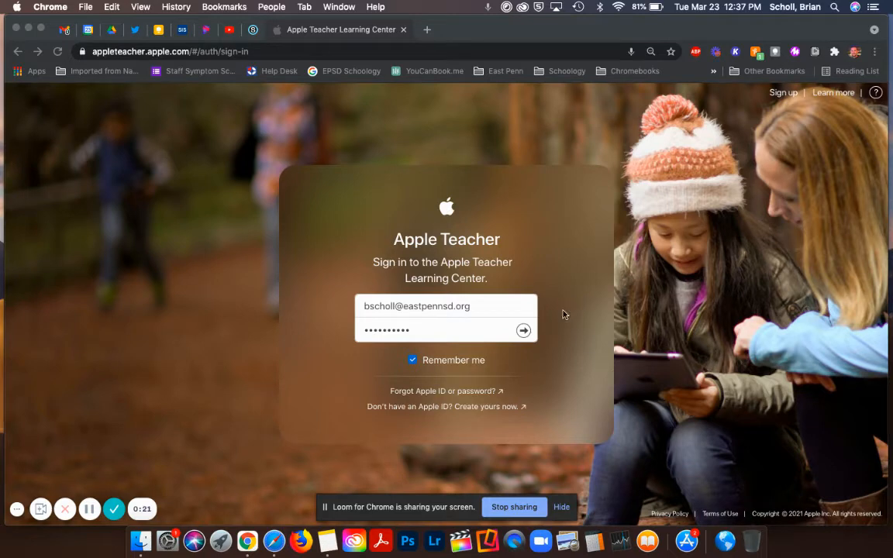
mouse_move(574, 302)
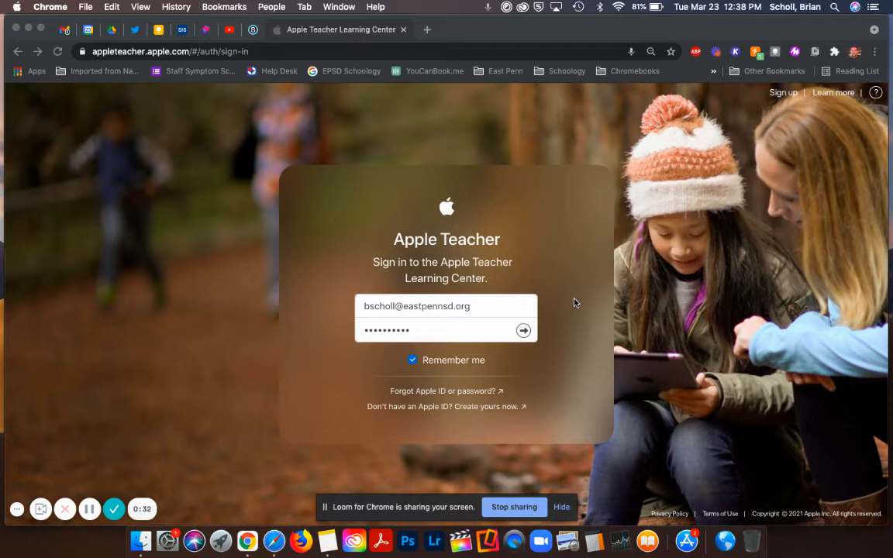
mouse_move(588, 301)
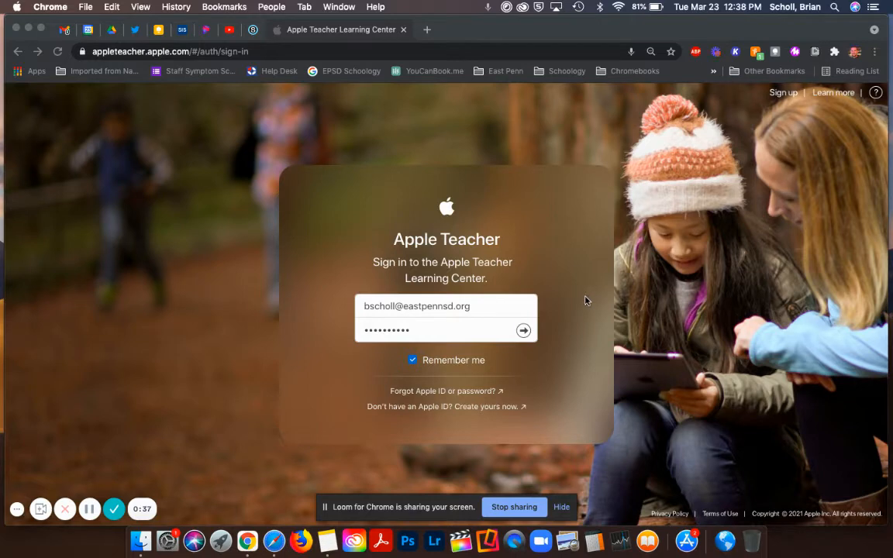
mouse_move(580, 304)
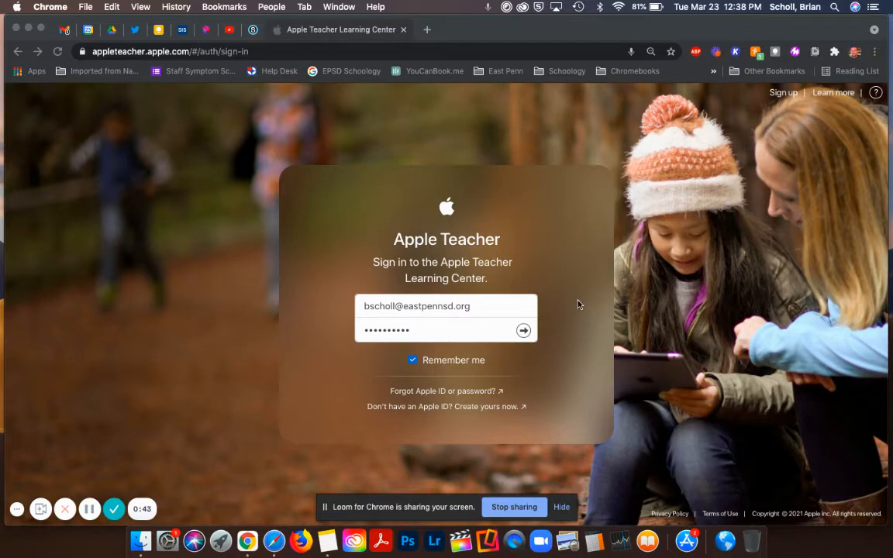
mouse_move(361, 238)
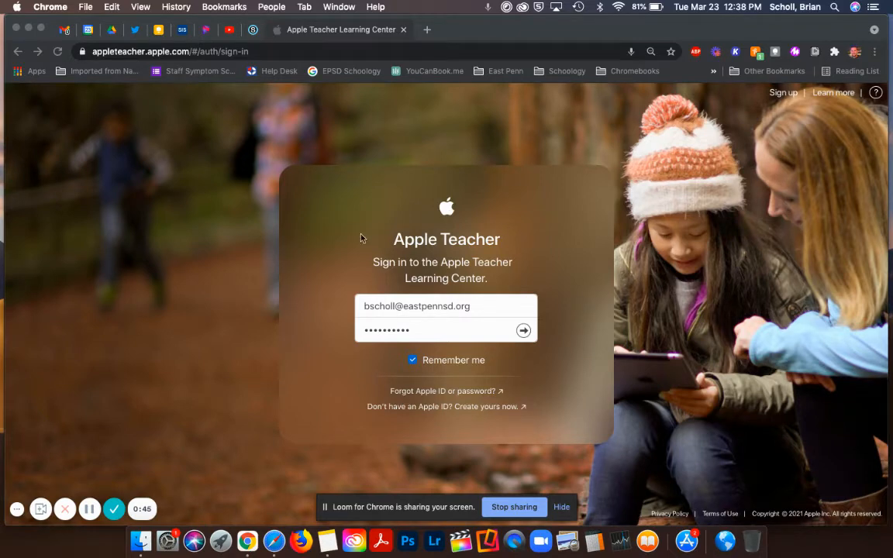
mouse_move(434, 393)
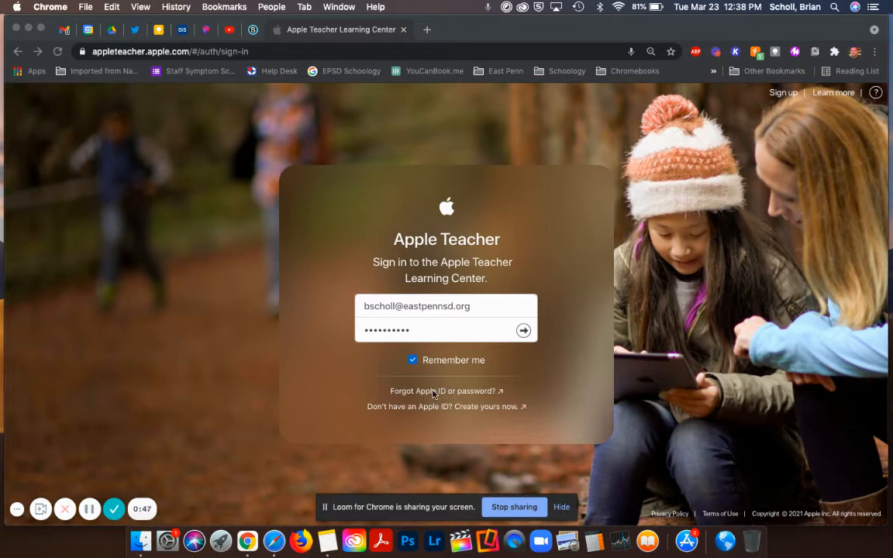
mouse_move(583, 324)
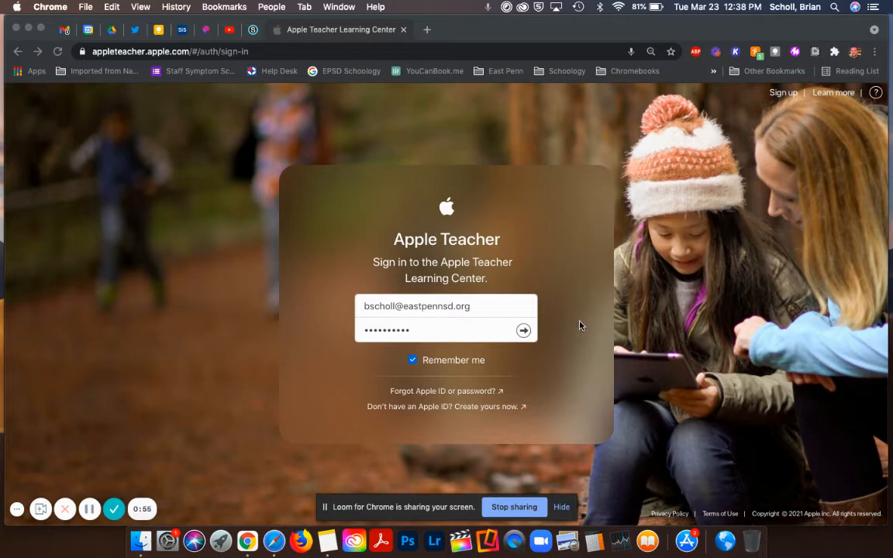
mouse_move(548, 311)
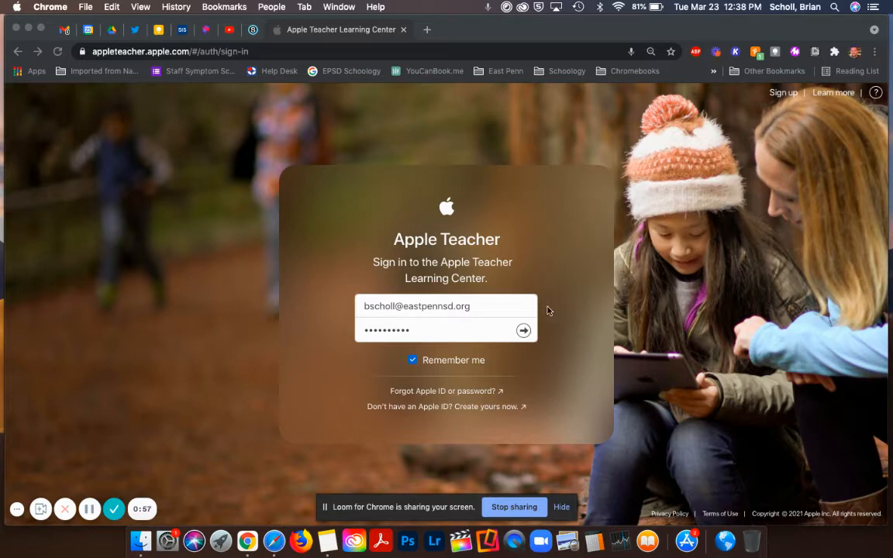
Step: Submit the password to sign in and land on the Learning Center home page
left_click(523, 331)
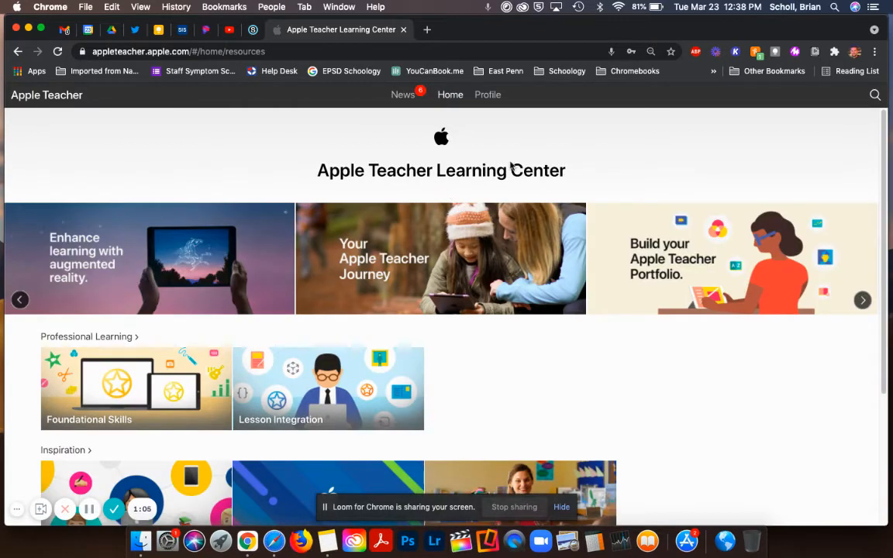
mouse_move(469, 140)
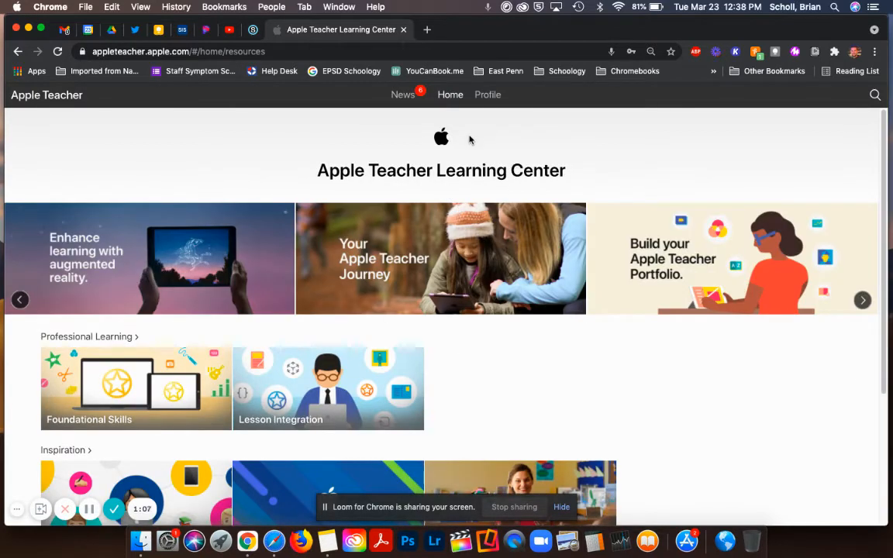
mouse_move(442, 258)
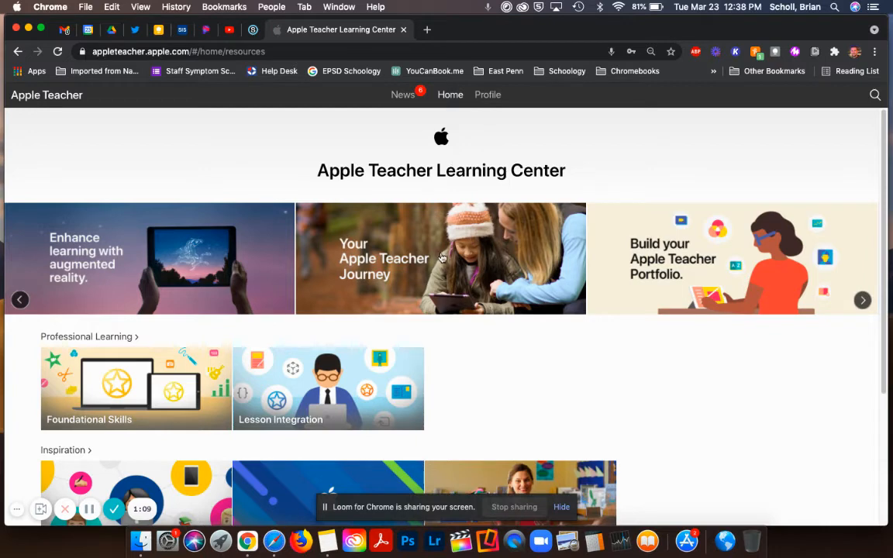
Step: Open the 'Your Apple Teacher Journey' banner and scroll to the foundational skills and recognition sections
left_click(441, 258)
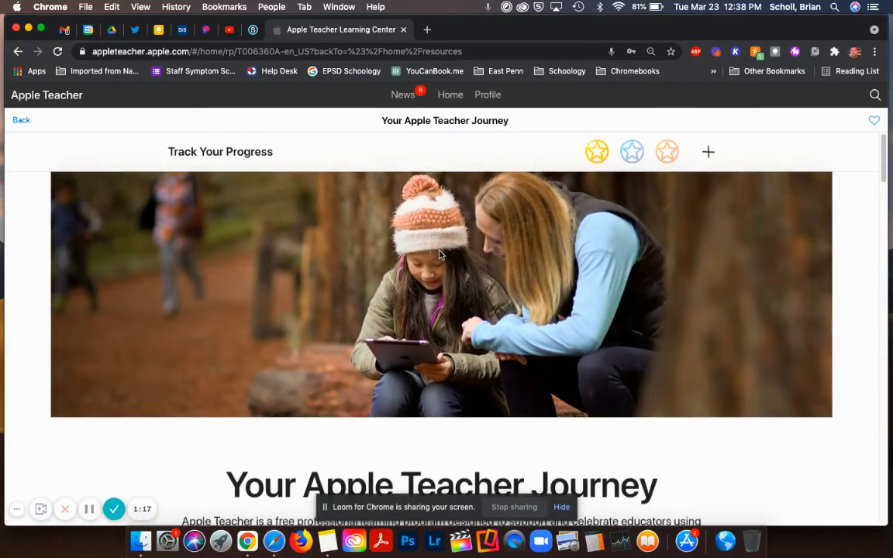
scroll("down", 3)
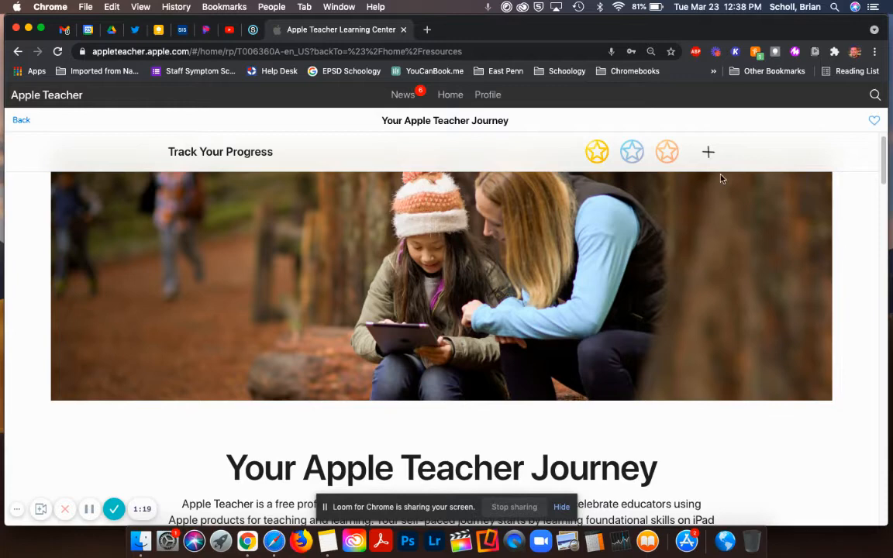
scroll("down", 3)
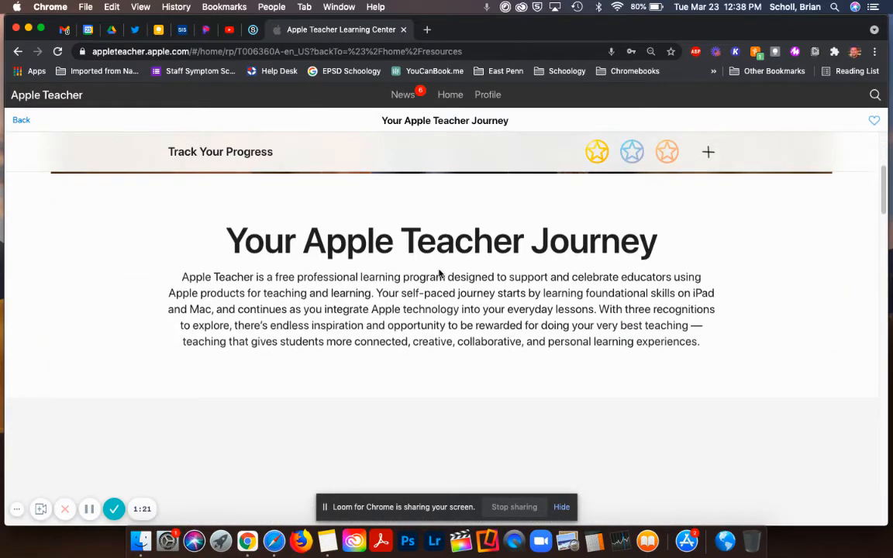
scroll("down", 3)
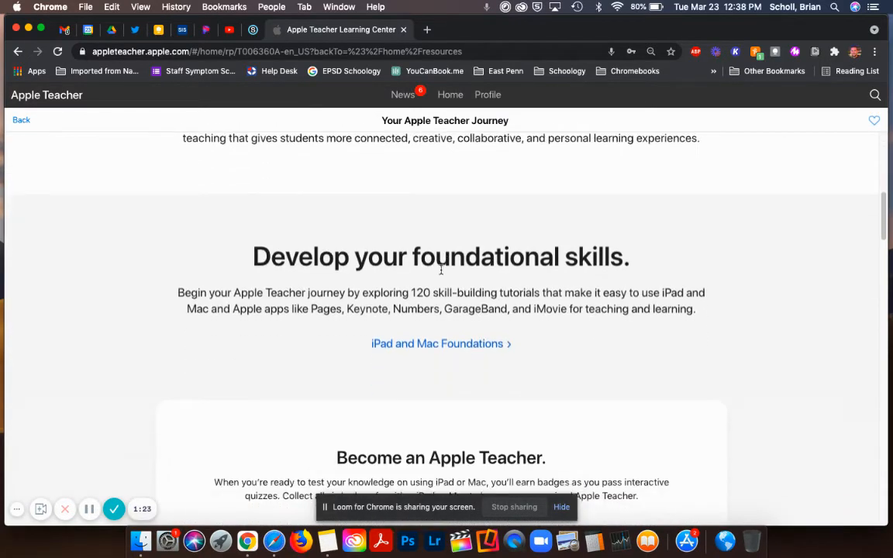
scroll("down", 3)
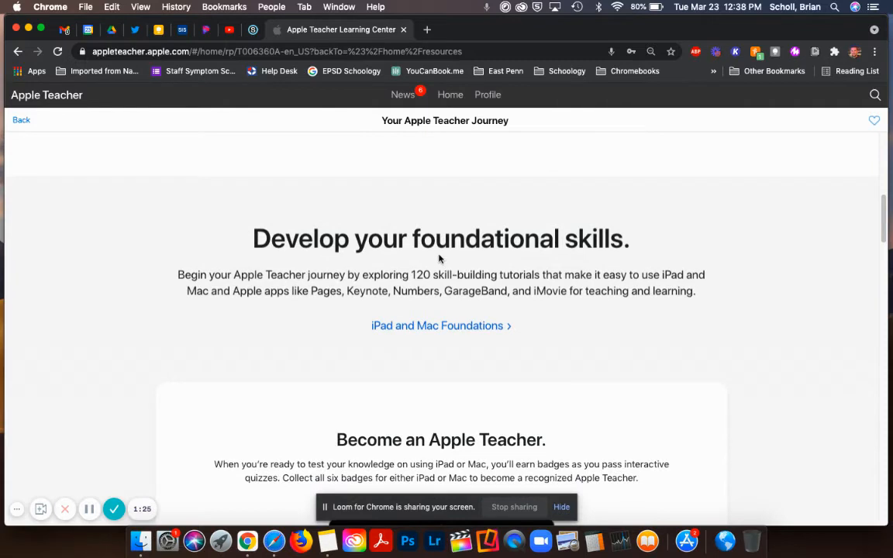
mouse_move(535, 287)
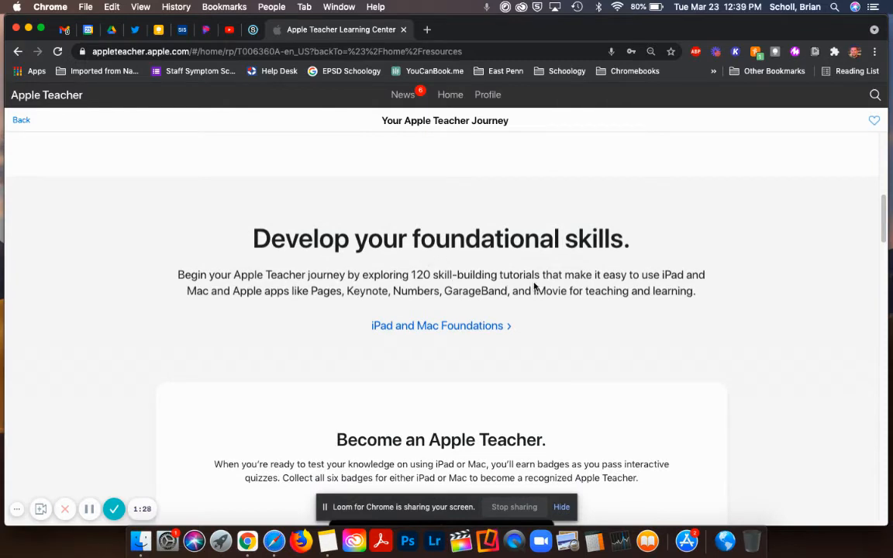
mouse_move(578, 258)
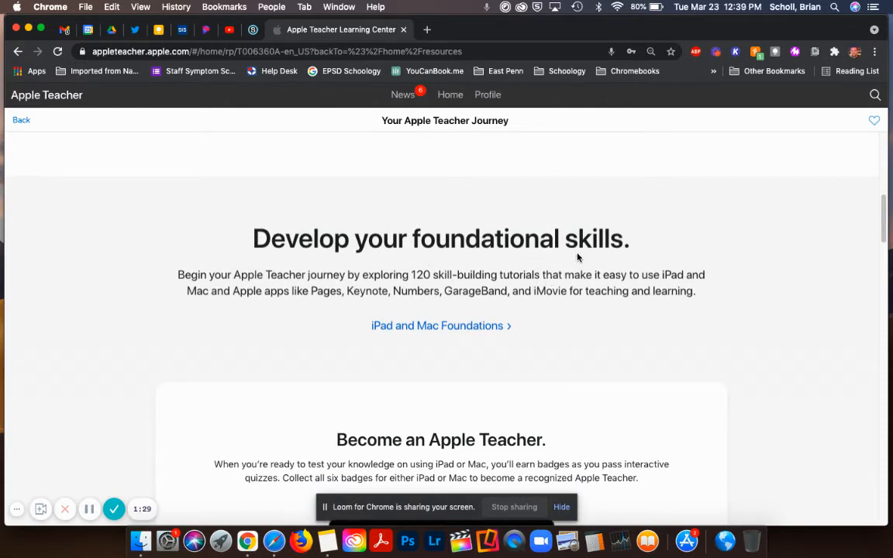
Step: Open the iPad and Mac Foundations lessons page and switch to the Mac learning path
left_click(440, 325)
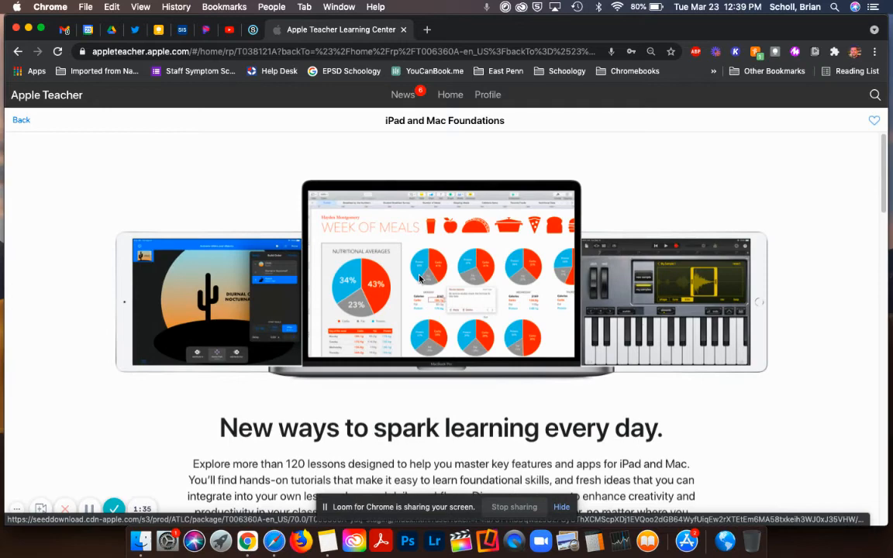
scroll("down", 3)
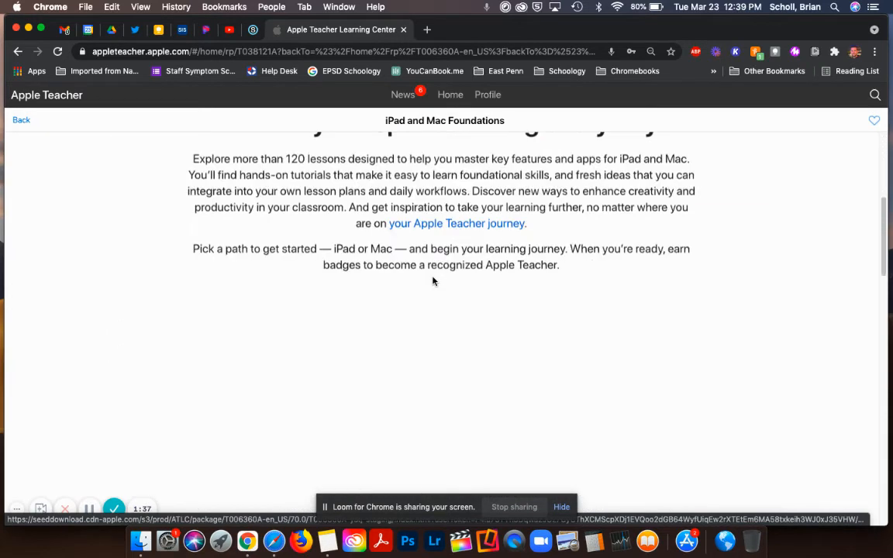
scroll("down", 3)
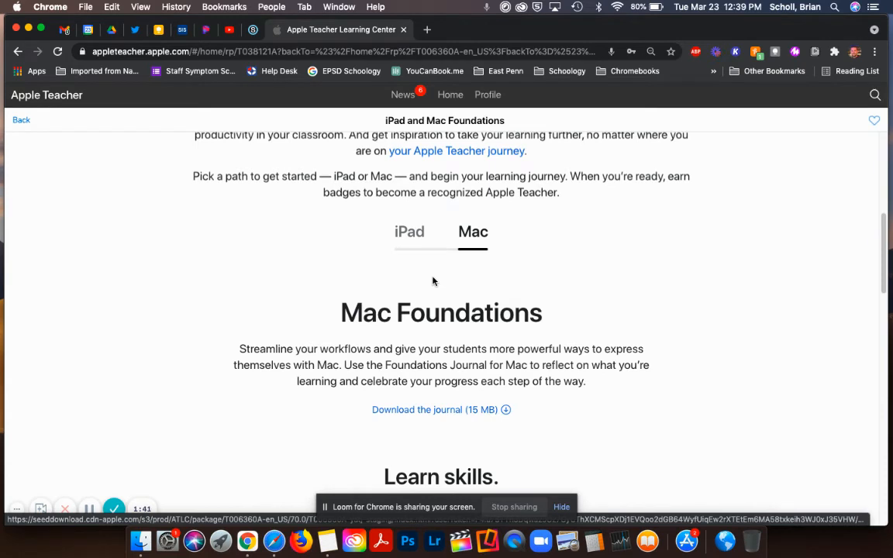
mouse_move(450, 231)
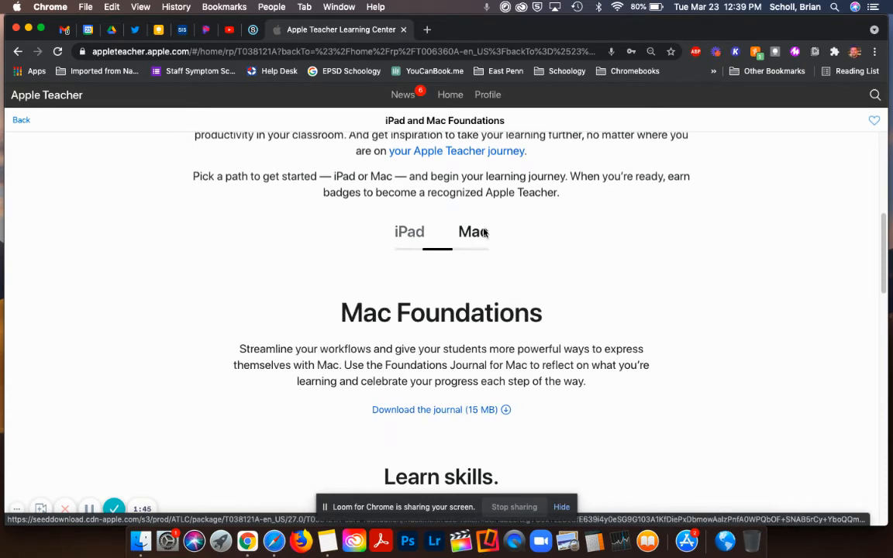
left_click(473, 231)
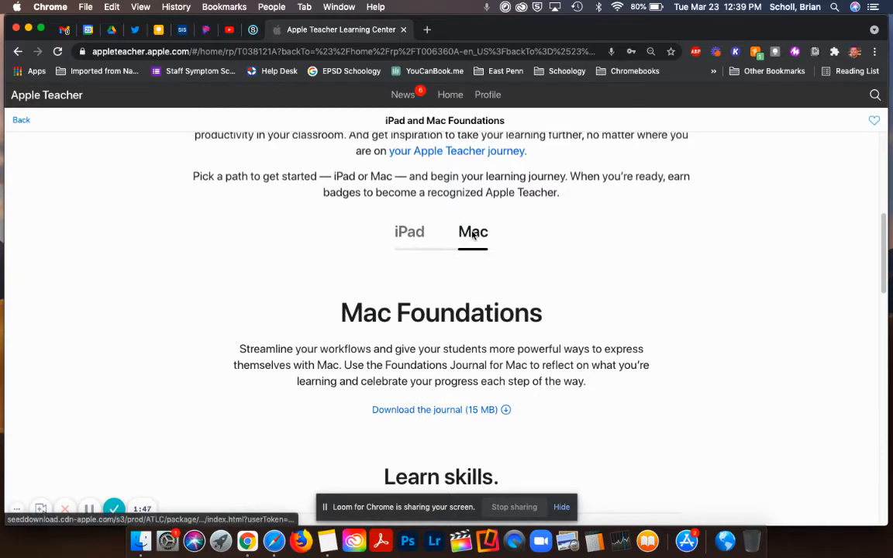
Step: Expand the Mac module and browse its lessons from Desktop to Maps
scroll("down", 3)
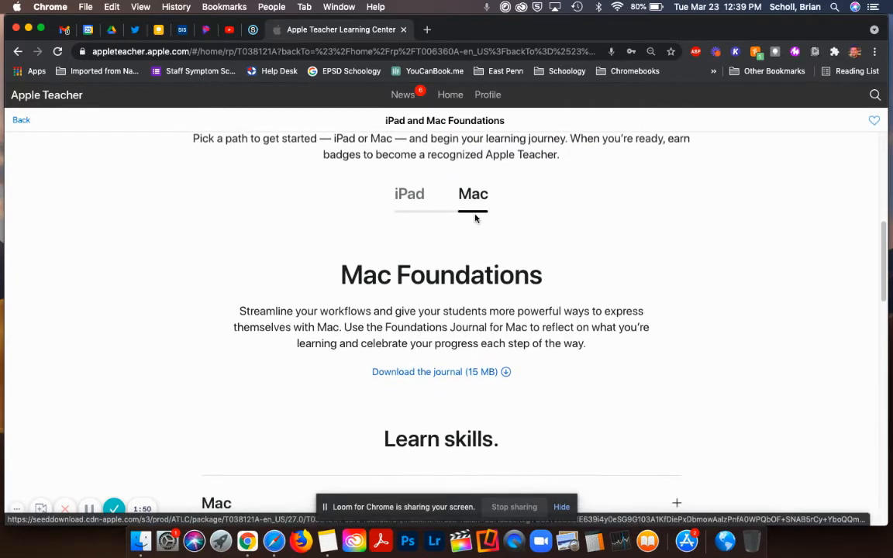
scroll("down", 3)
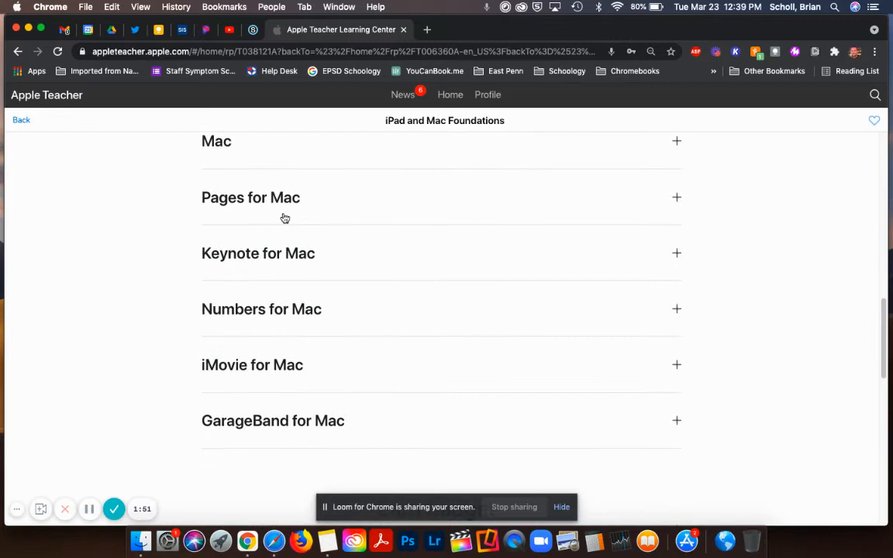
scroll("up", 3)
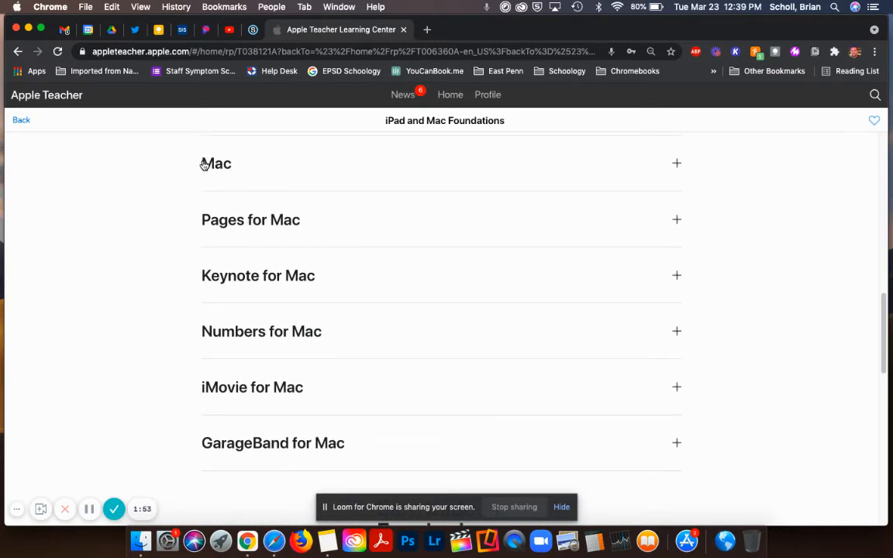
left_click(676, 162)
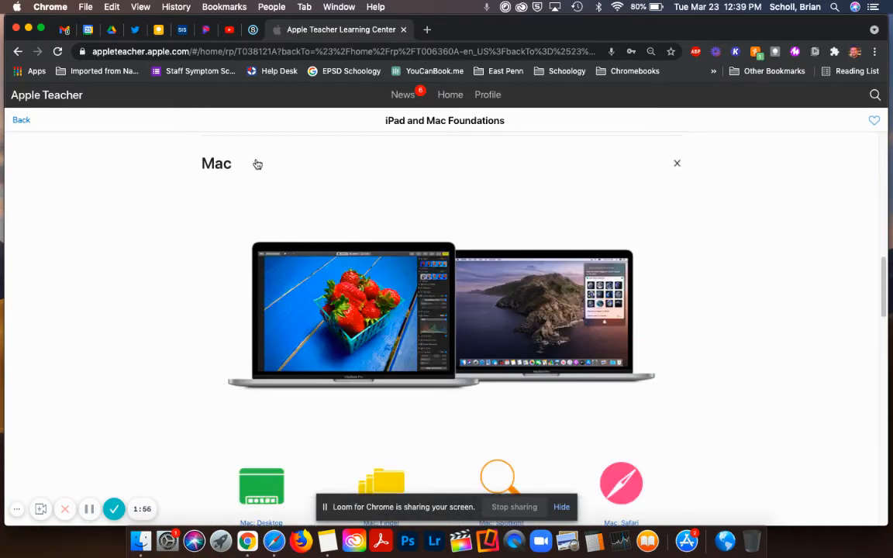
scroll("down", 3)
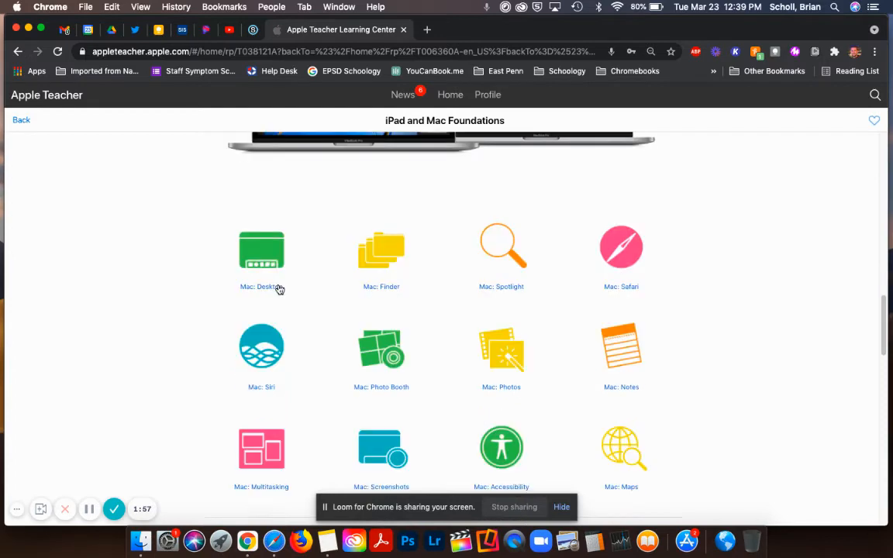
scroll("down", 3)
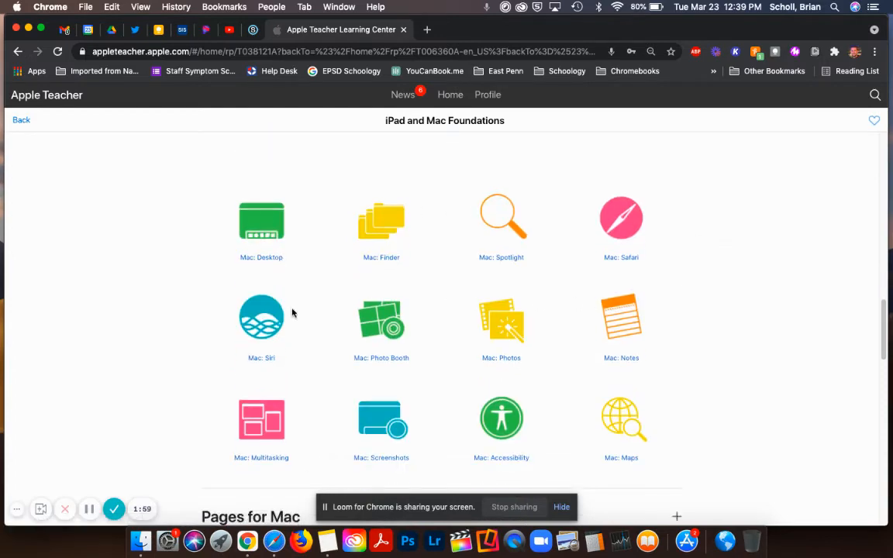
mouse_move(315, 424)
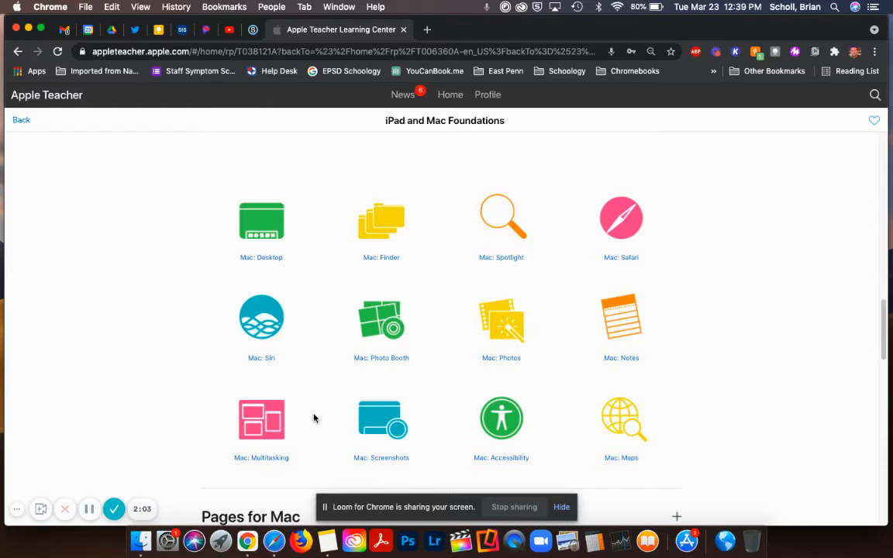
Step: Open the Mac: Desktop lesson and scroll through its desktop personalization introduction
left_click(262, 220)
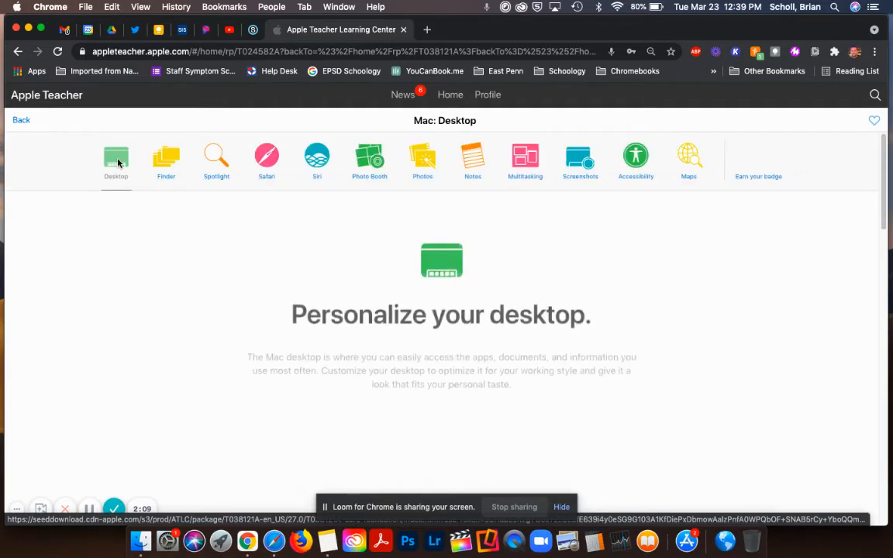
scroll("down", 3)
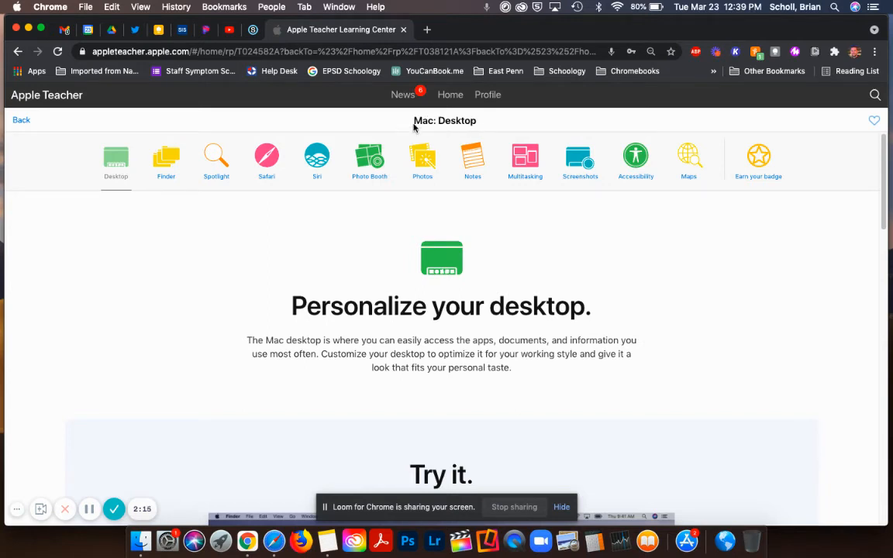
mouse_move(688, 159)
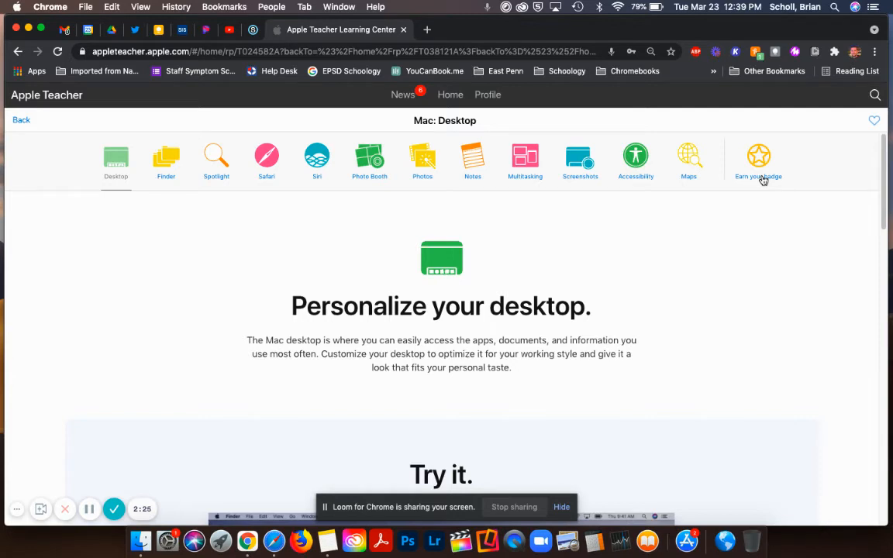
mouse_move(744, 351)
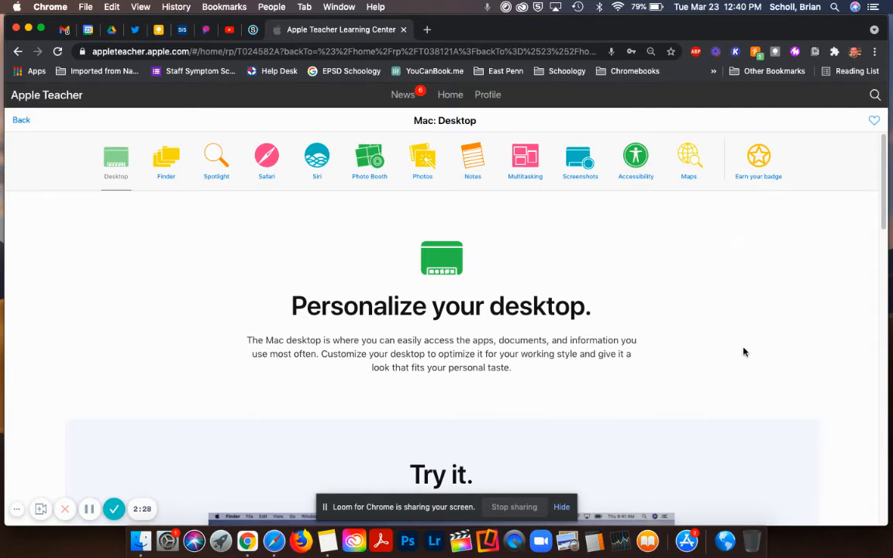
scroll("down", 3)
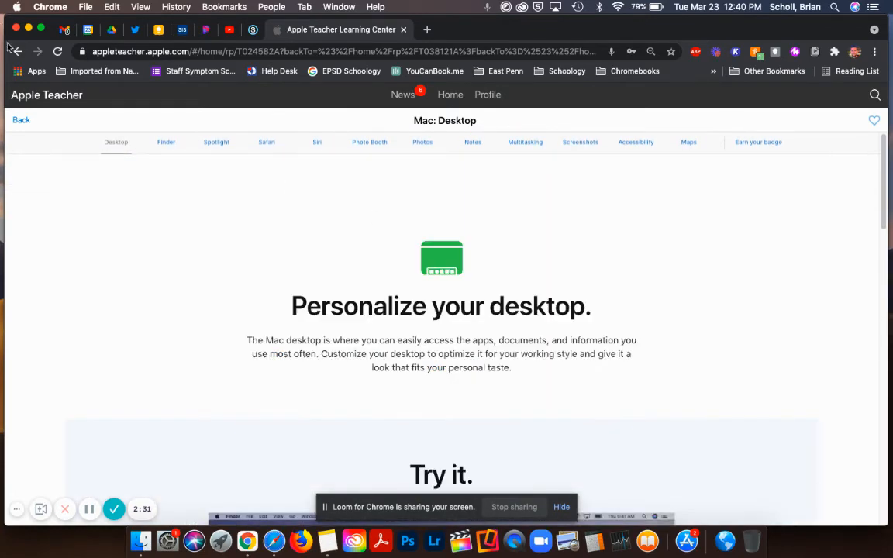
Step: Return to iPad and Mac Foundations, then reopen Your Apple Teacher Journey for Track Your Progress
left_click(21, 120)
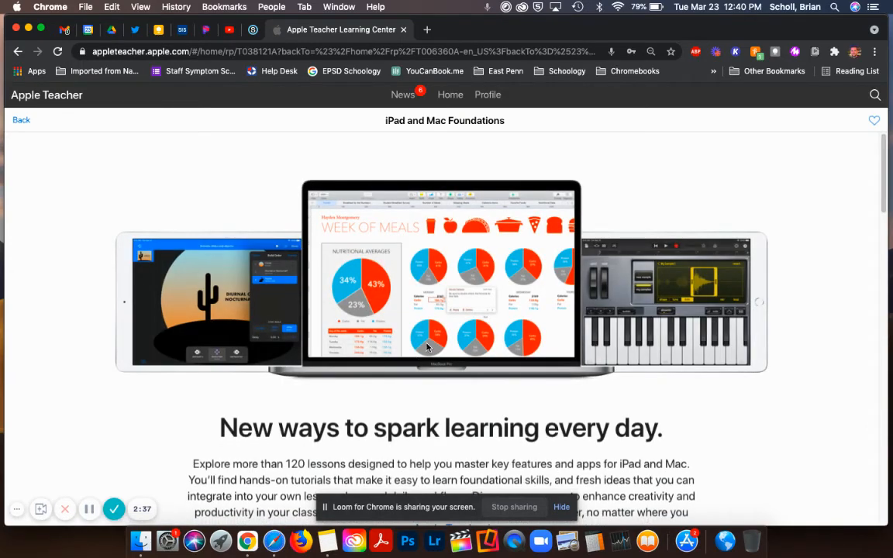
mouse_move(459, 161)
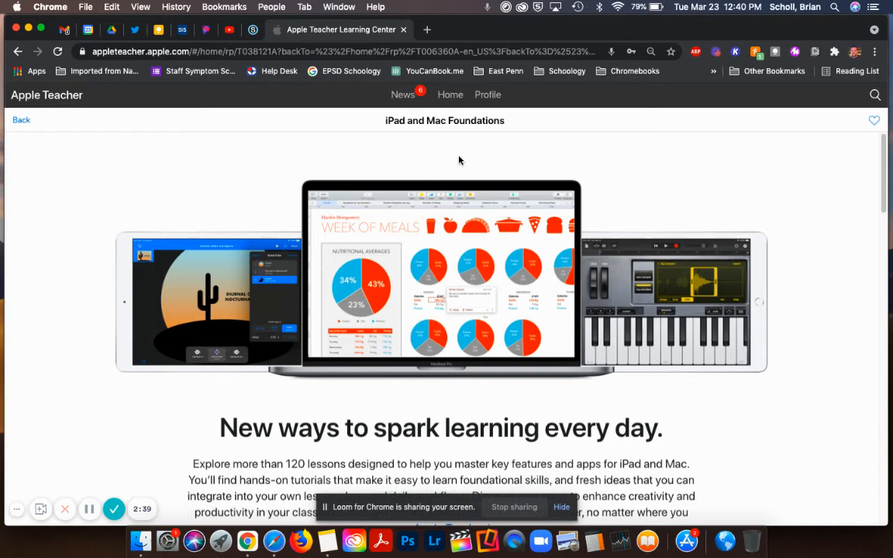
mouse_move(451, 94)
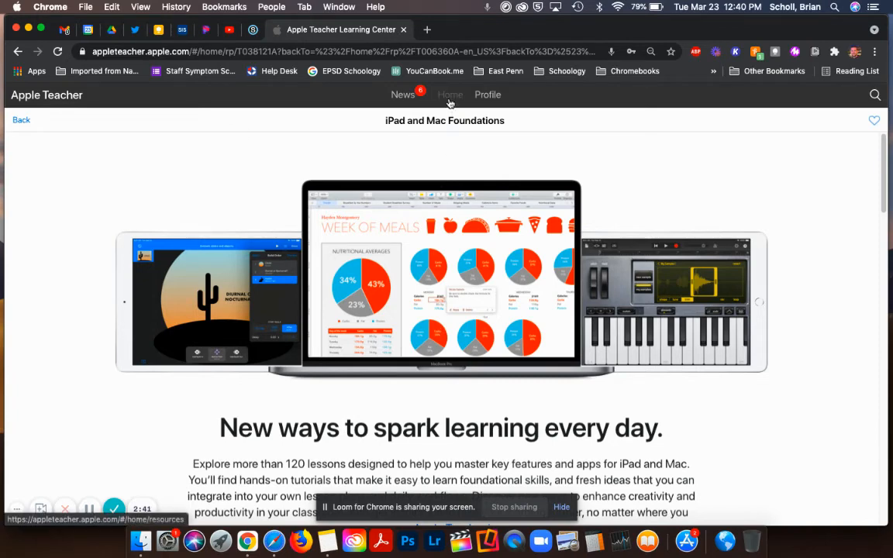
left_click(450, 95)
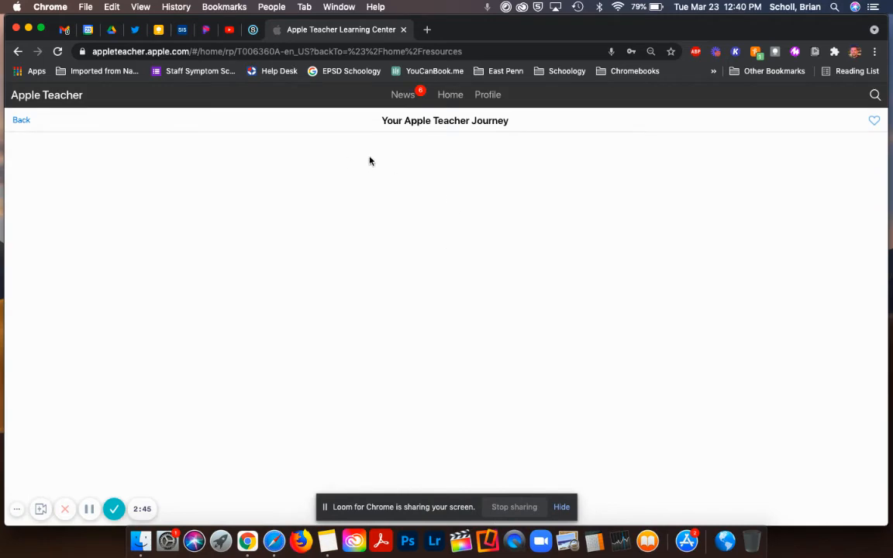
mouse_move(422, 161)
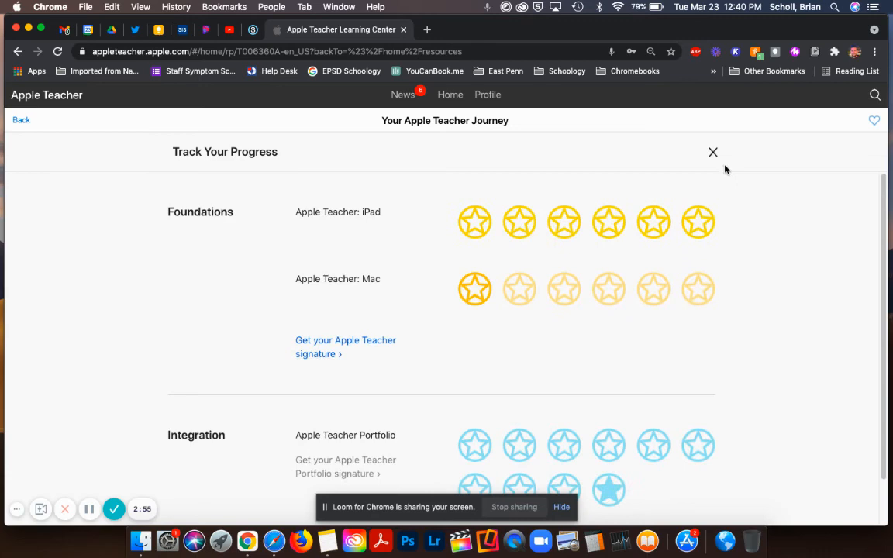
Step: Dismiss Track Your Progress and browse the Foundational Skills page's Learn and Earn sections
left_click(712, 152)
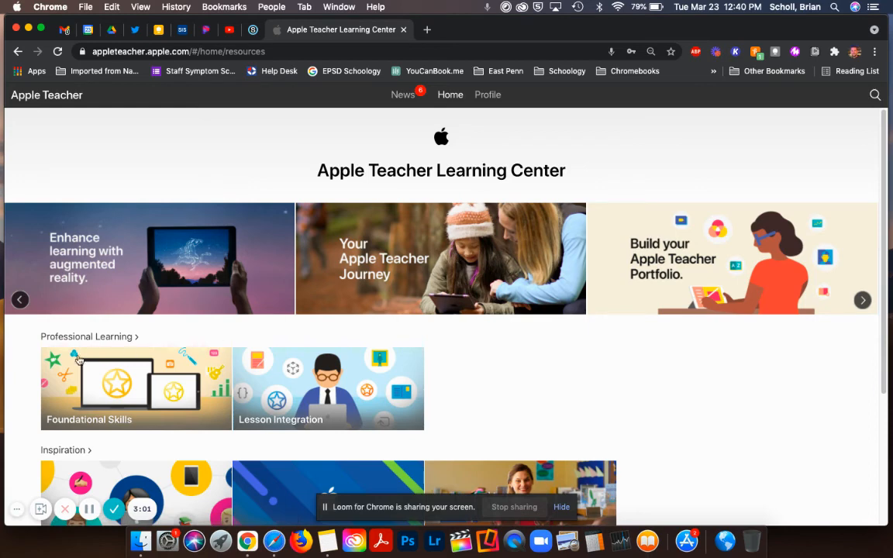
left_click(136, 388)
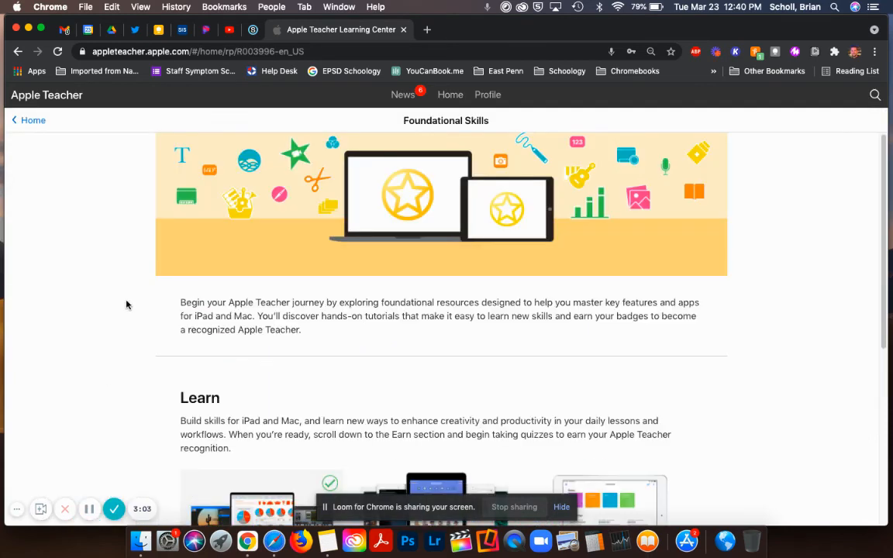
scroll("down", 3)
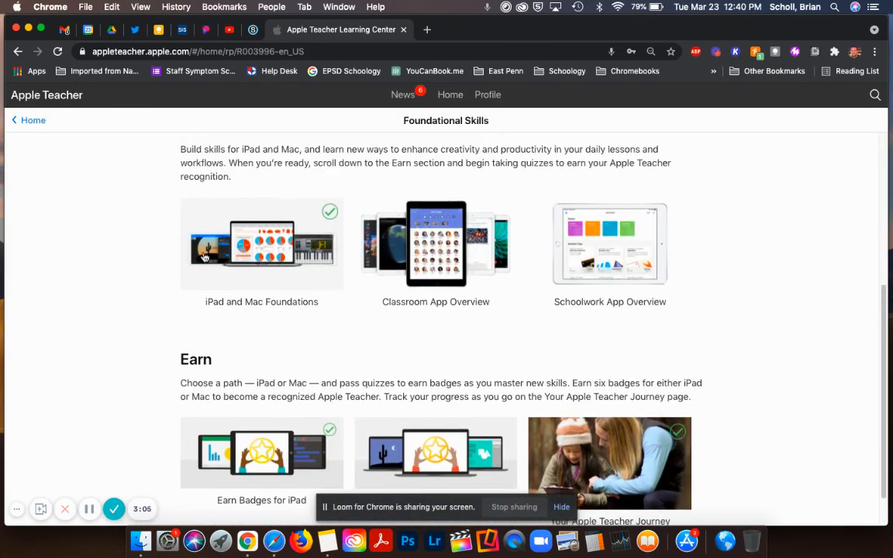
scroll("up", 3)
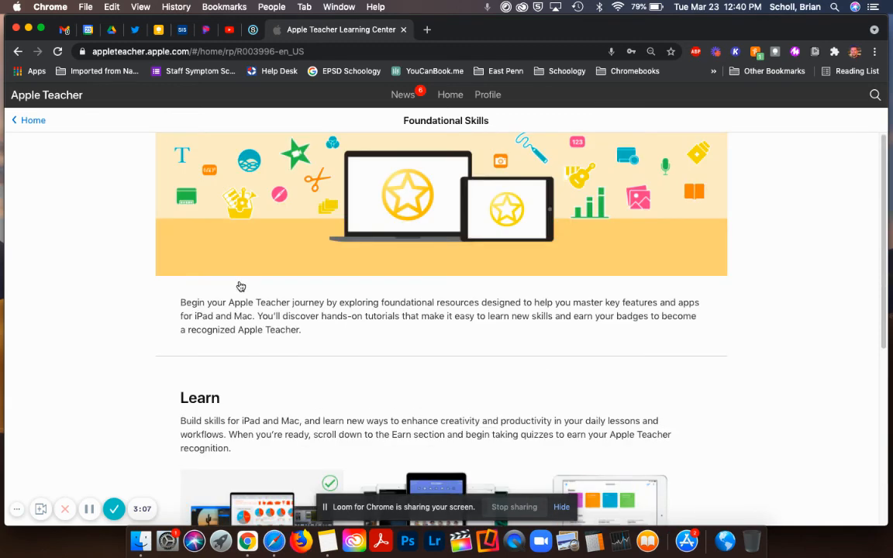
Step: View the earned iPad and Mac badges on Profile, then go back Home
left_click(487, 95)
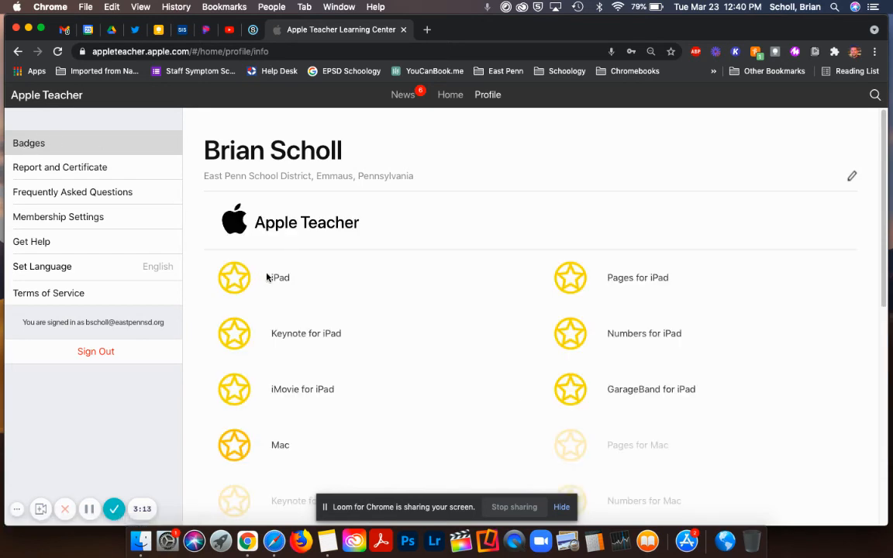
mouse_move(465, 149)
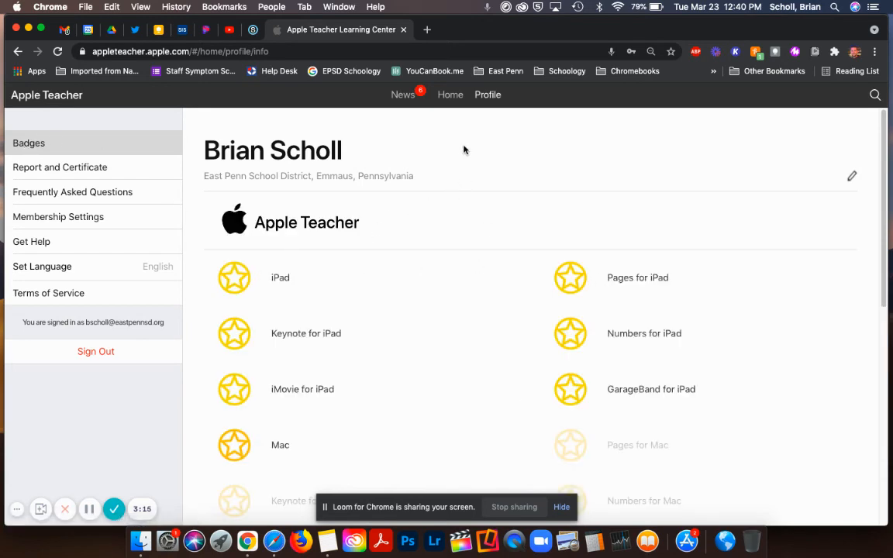
mouse_move(446, 107)
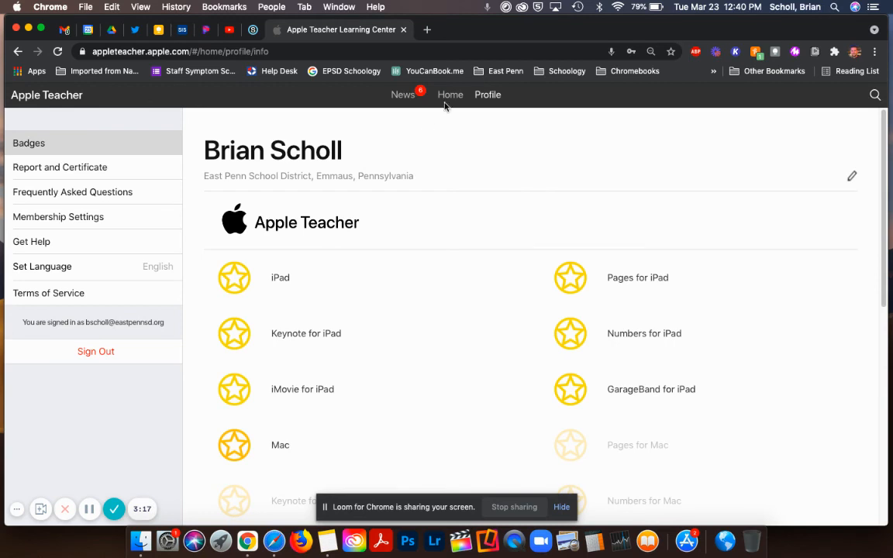
left_click(451, 95)
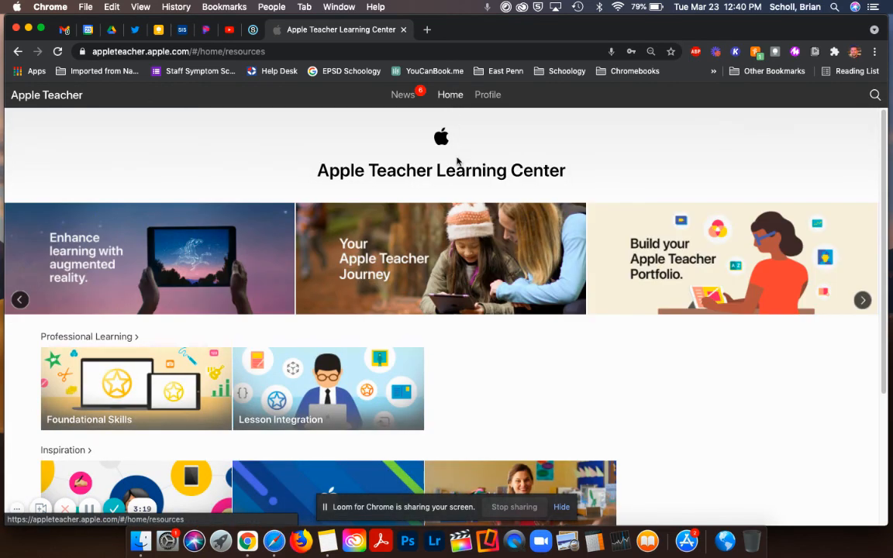